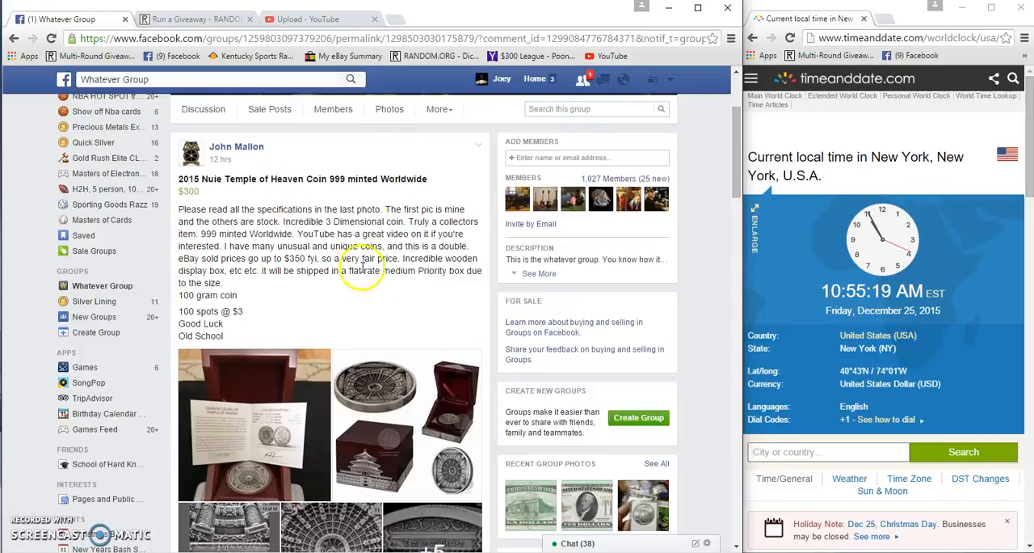
{"action": "mouse_move", "coordinate": [331, 224]}
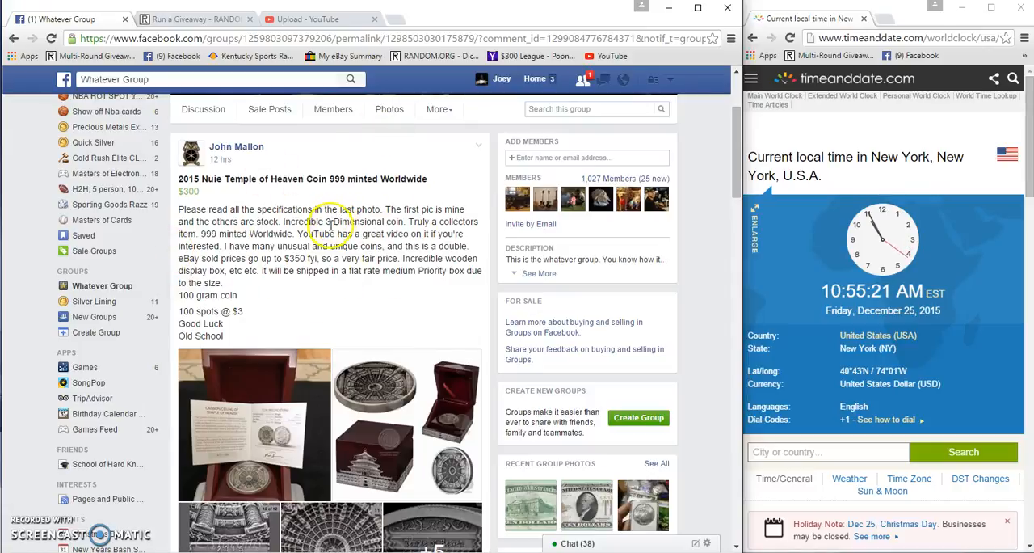
Step: Read the coin post's comments to the newest ones, expanding the long spot-list comment
{"action": "scroll", "scroll_direction": "down", "scroll_amount": 3}
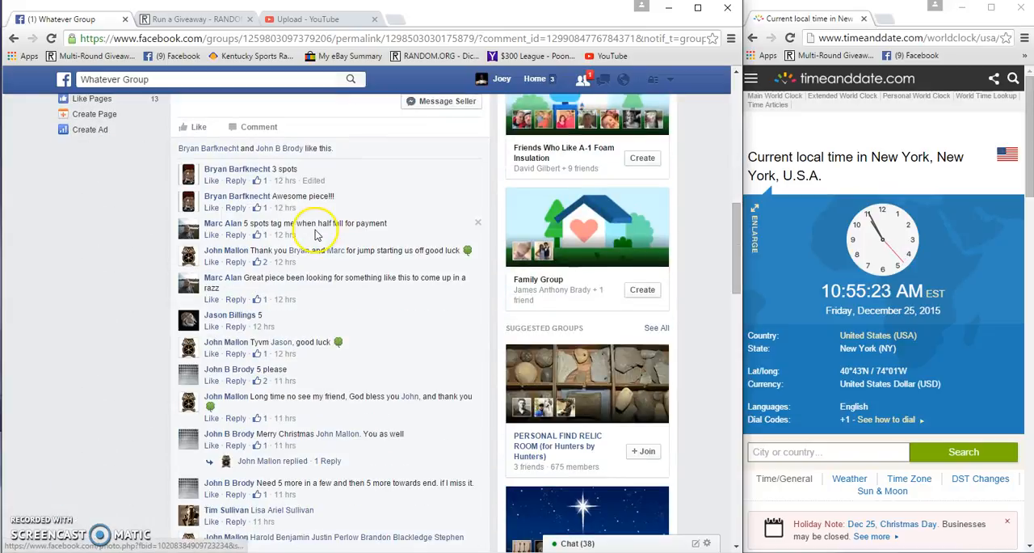
{"action": "scroll", "scroll_direction": "down", "scroll_amount": 3}
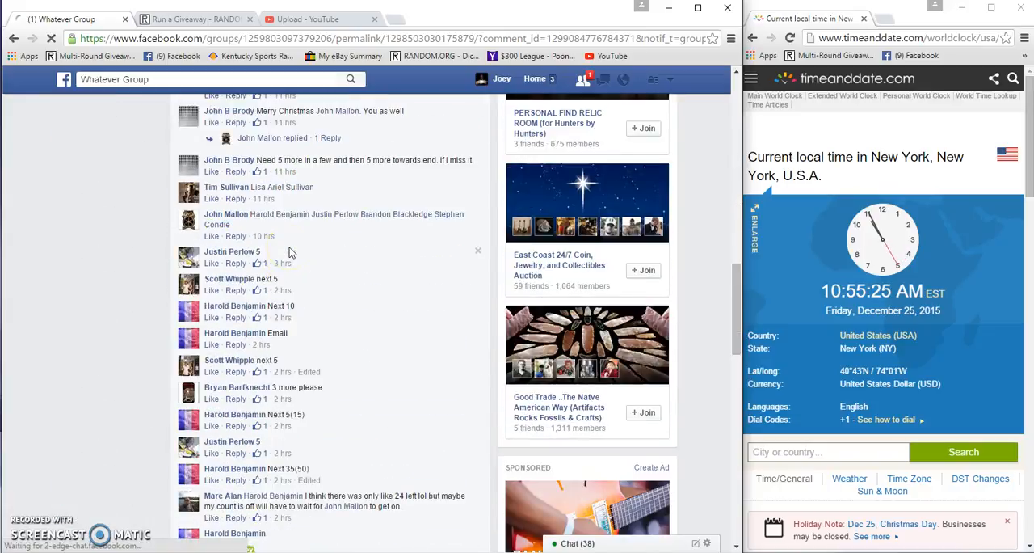
{"action": "scroll", "scroll_direction": "down", "scroll_amount": 3}
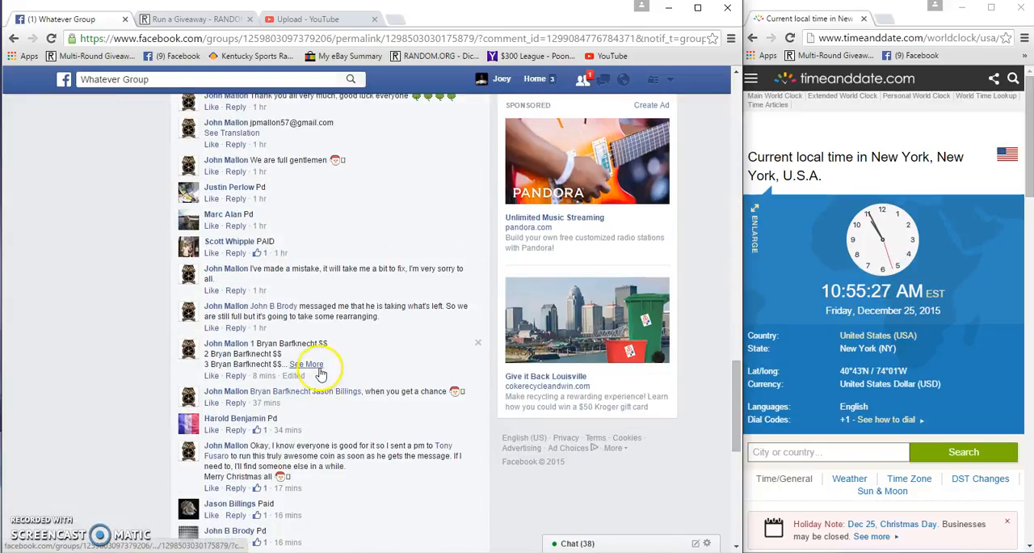
{"action": "left_click", "coordinate": [314, 365]}
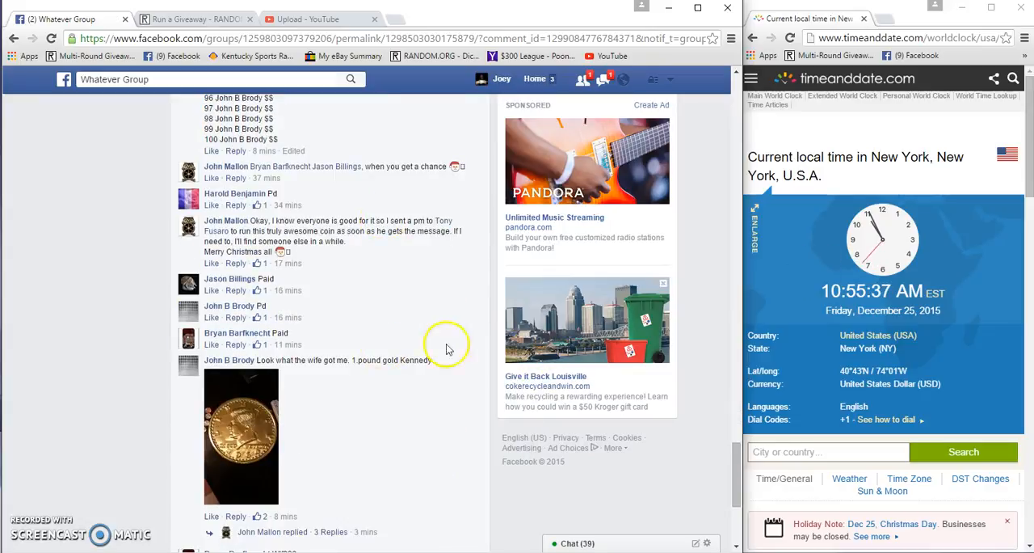
{"action": "scroll", "scroll_direction": "down", "scroll_amount": 3}
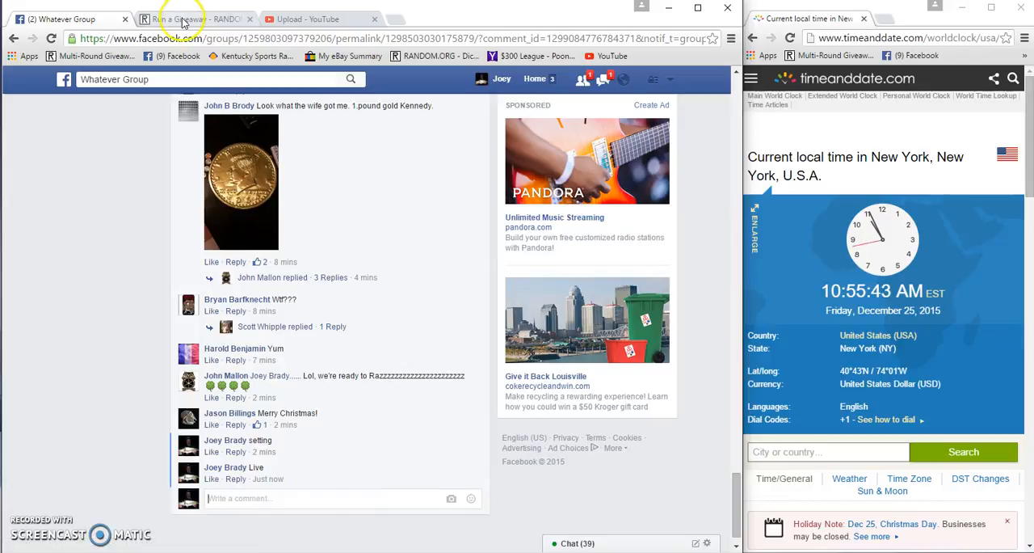
Step: Roll 2d6 on the Run a Giveaway page, setting 4 rounds for the 100-entry coin giveaway
{"action": "left_click", "coordinate": [194, 19]}
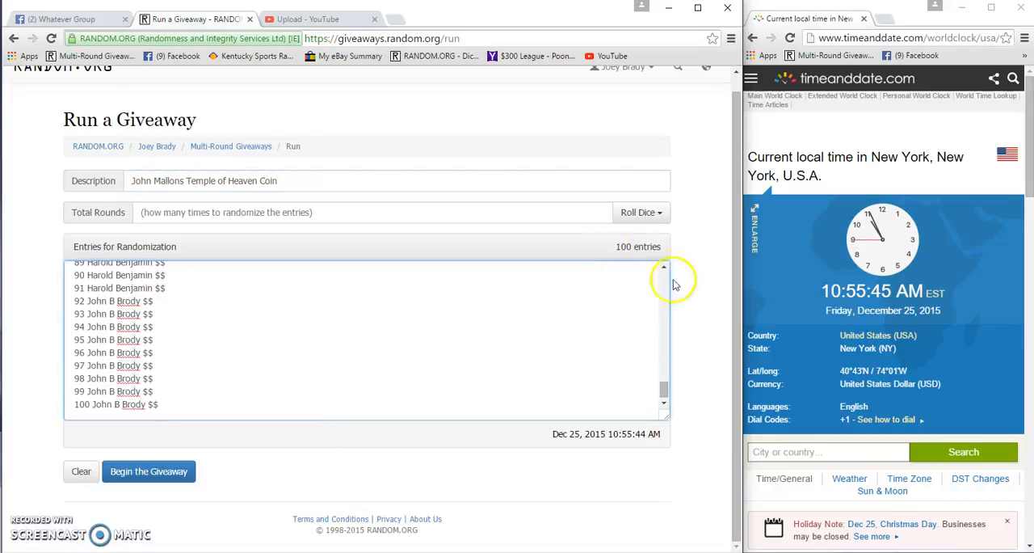
{"action": "left_click", "coordinate": [641, 211]}
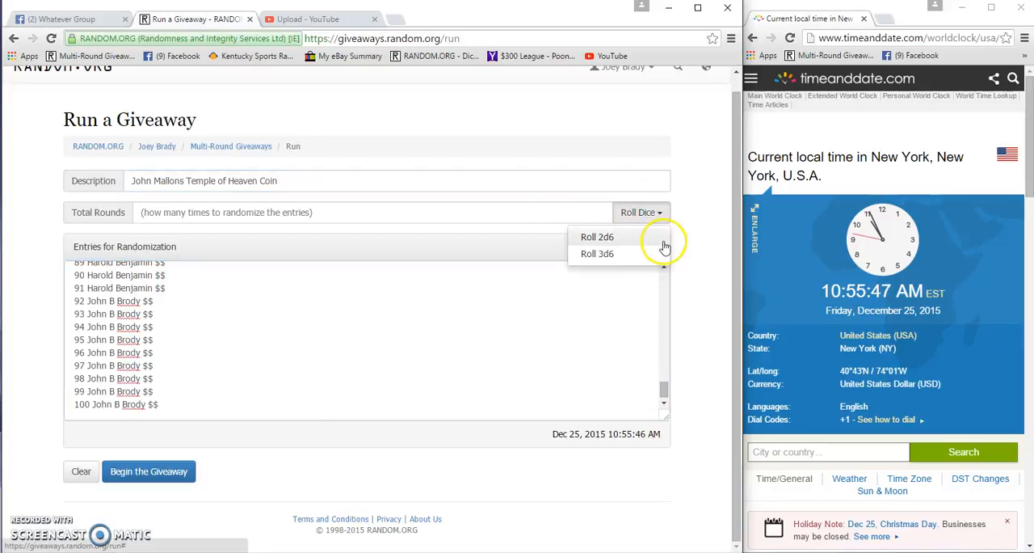
{"action": "left_click", "coordinate": [598, 236]}
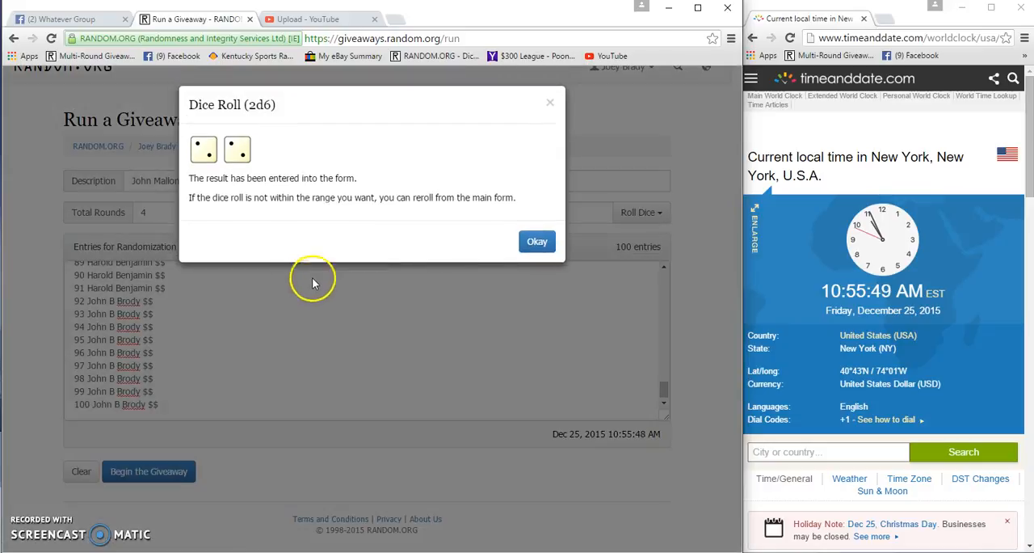
{"action": "left_click", "coordinate": [536, 240]}
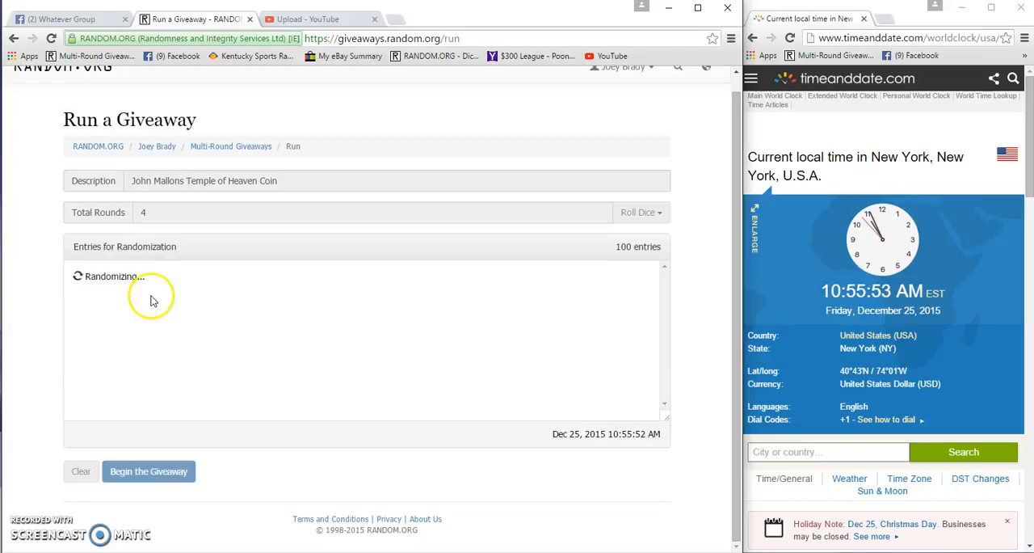
Step: Run rounds 1 through 3, review the Round #3 results to the timestamp, and return to Facebook
{"action": "left_click", "coordinate": [149, 472]}
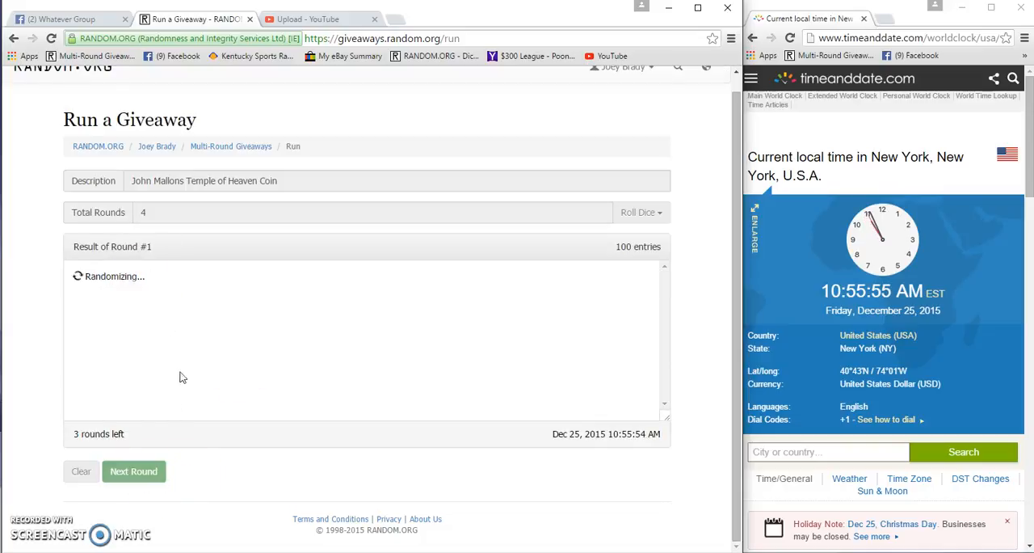
{"action": "left_click", "coordinate": [132, 472]}
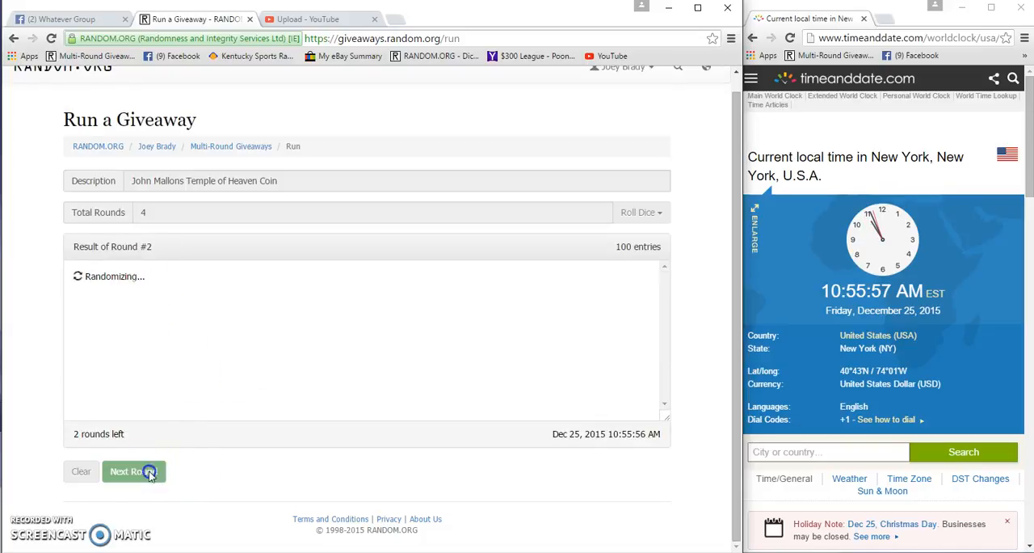
{"action": "left_click", "coordinate": [132, 471]}
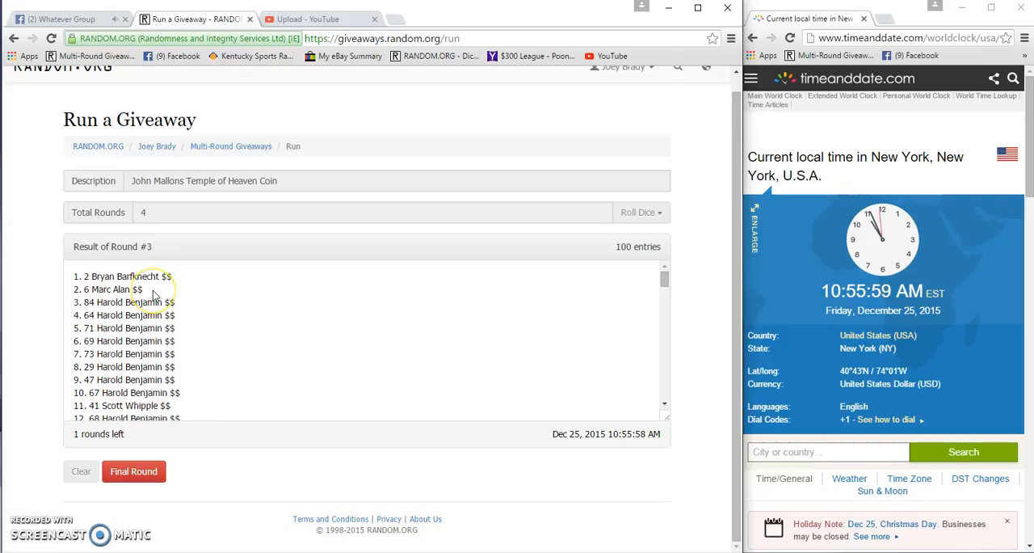
{"action": "scroll", "scroll_direction": "down", "scroll_amount": 3}
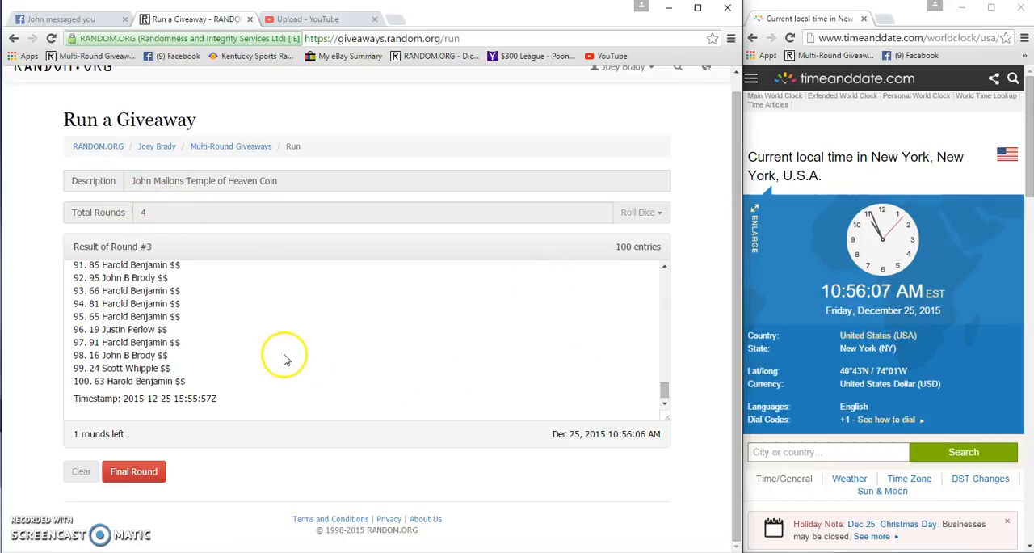
{"action": "left_click", "coordinate": [132, 472]}
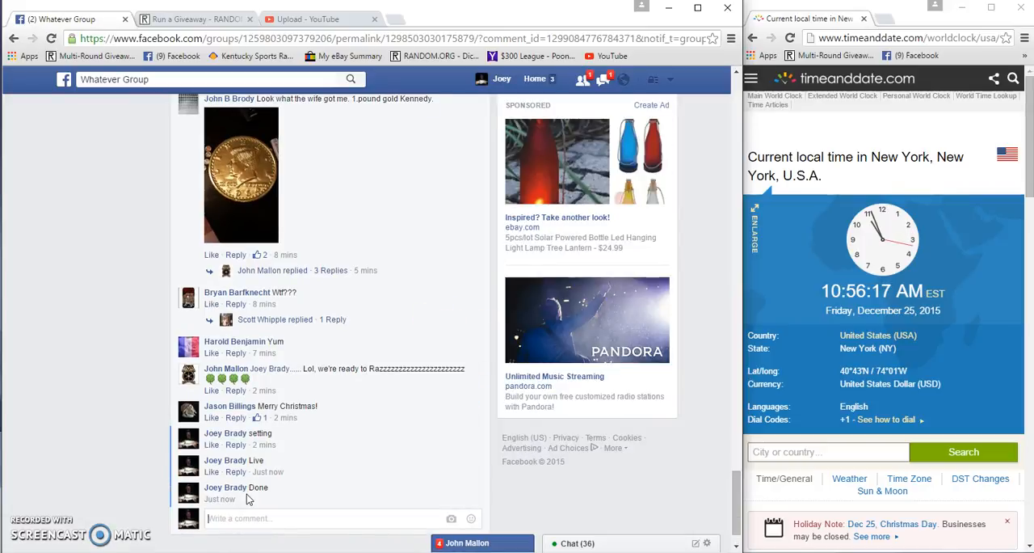
{"action": "mouse_move", "coordinate": [268, 498]}
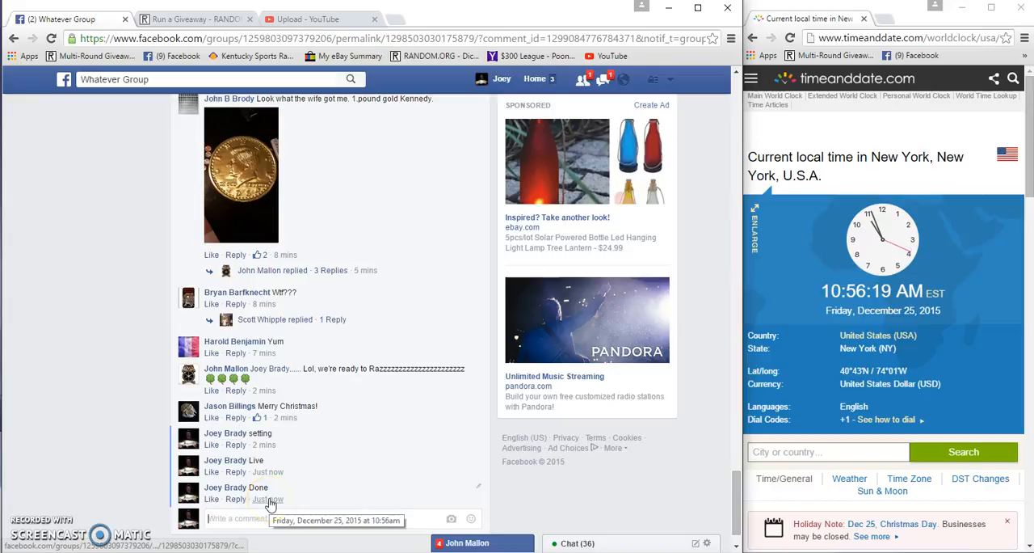